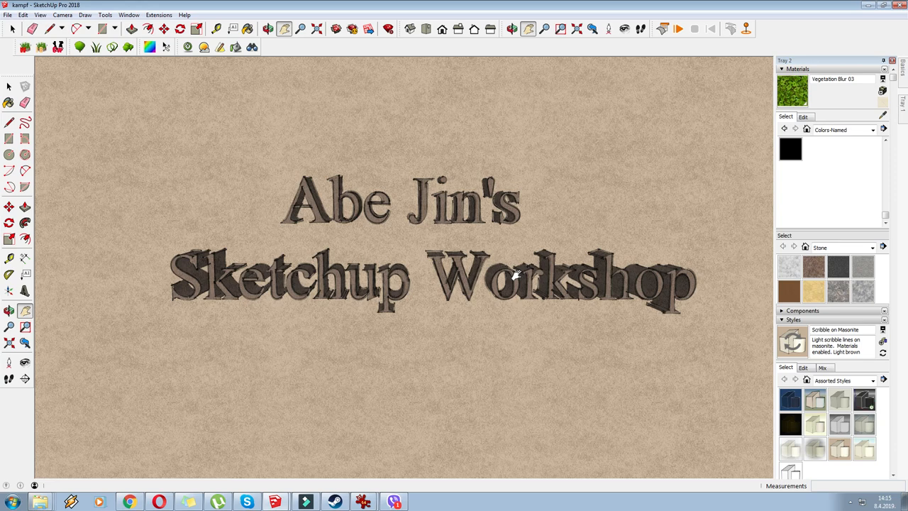
pyautogui.moveTo(298, 500)
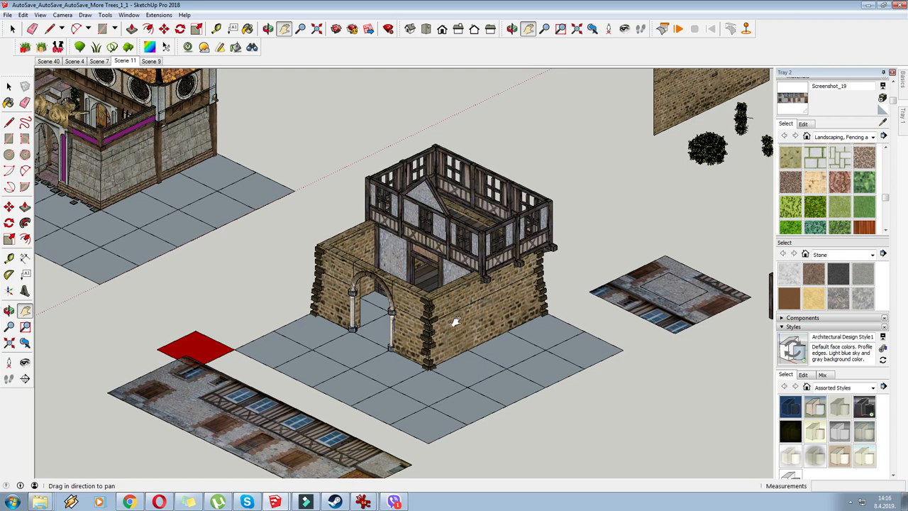
pyautogui.moveTo(405, 263)
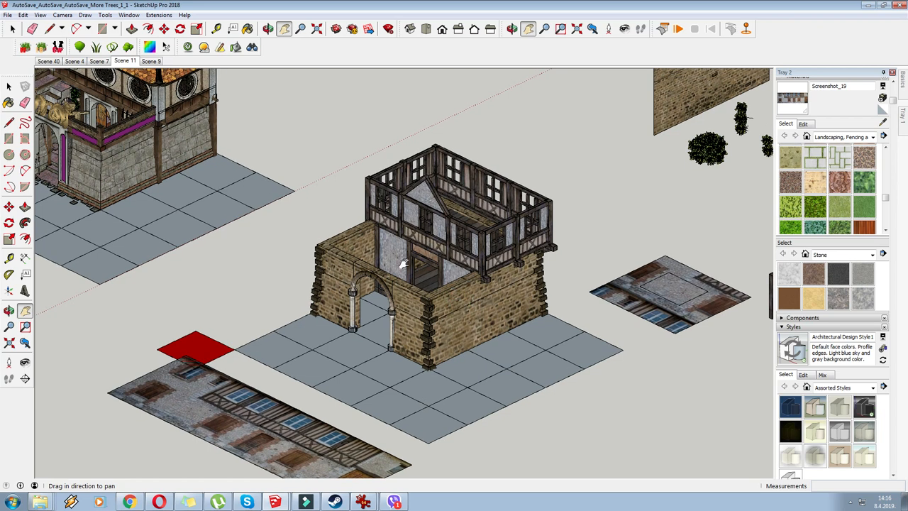
pyautogui.moveTo(273, 246)
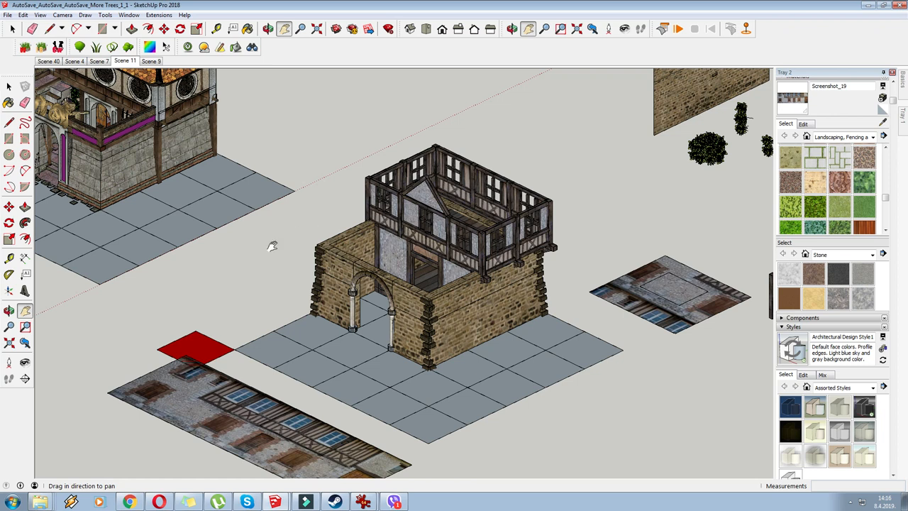
pyautogui.moveTo(411, 291)
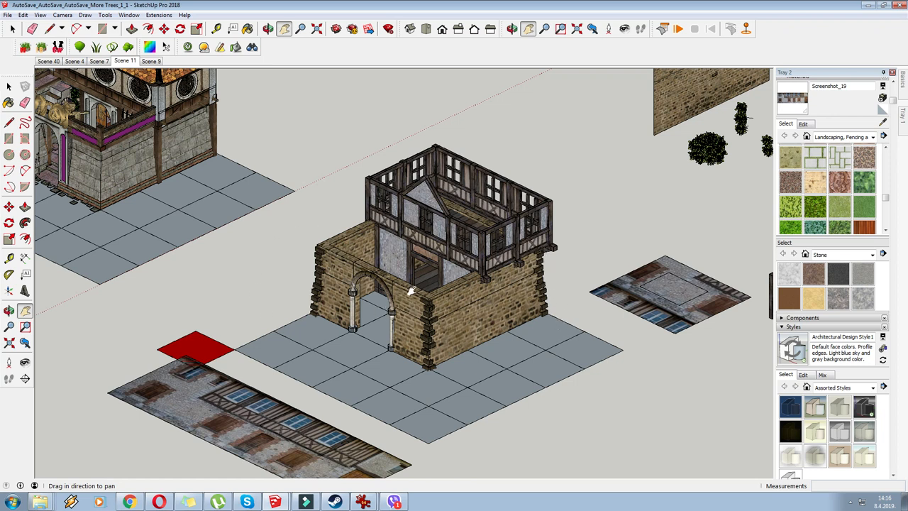
pyautogui.moveTo(390, 284)
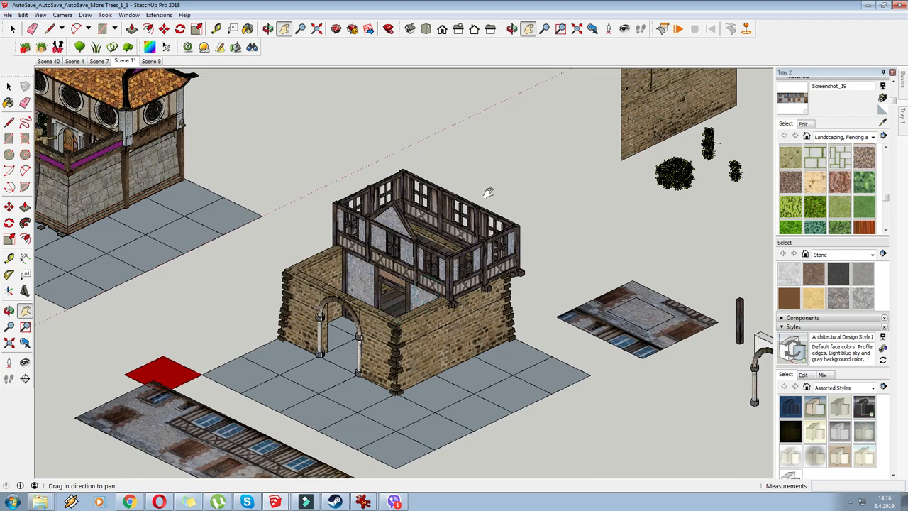
pyautogui.moveTo(346, 208)
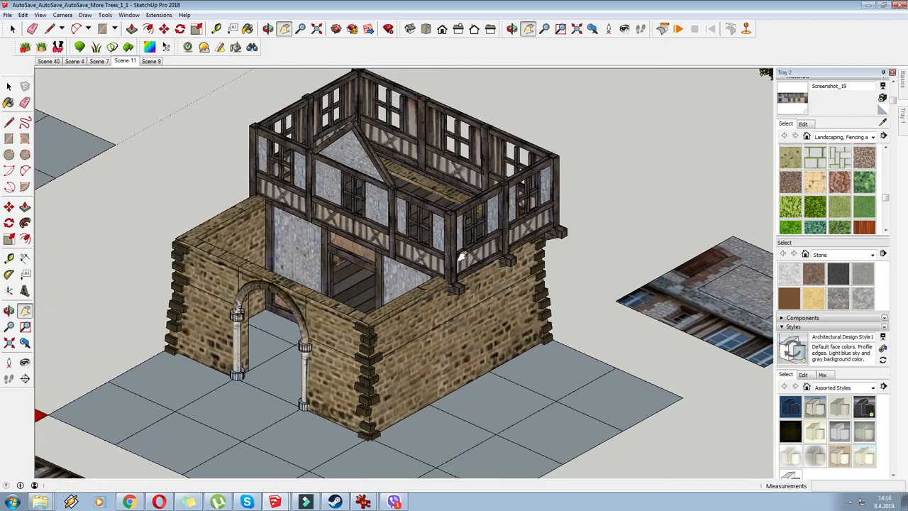
# Orbit to look down onto the barracks and its stone base group.
pyautogui.moveTo(461, 255); pyautogui.dragTo(362, 234)
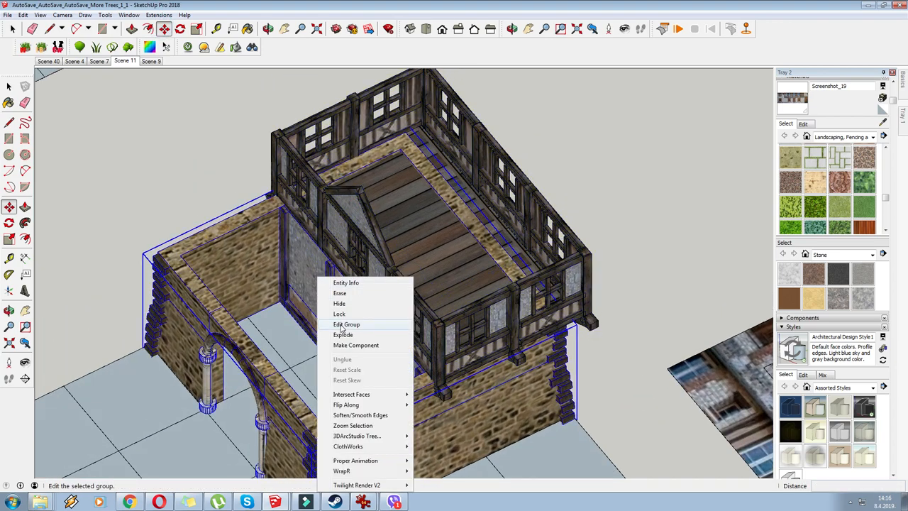
# Choose Edit Group to enter the stone base group.
pyautogui.click(347, 324)
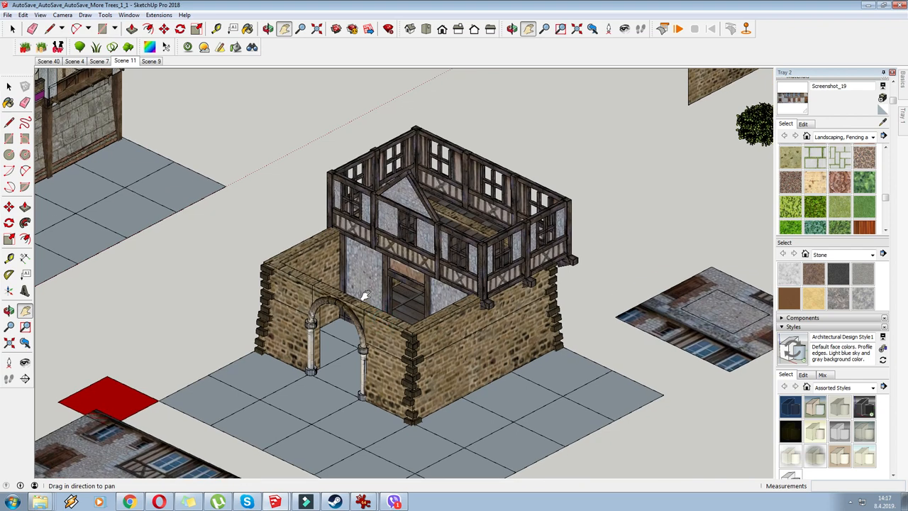
pyautogui.moveTo(294, 247)
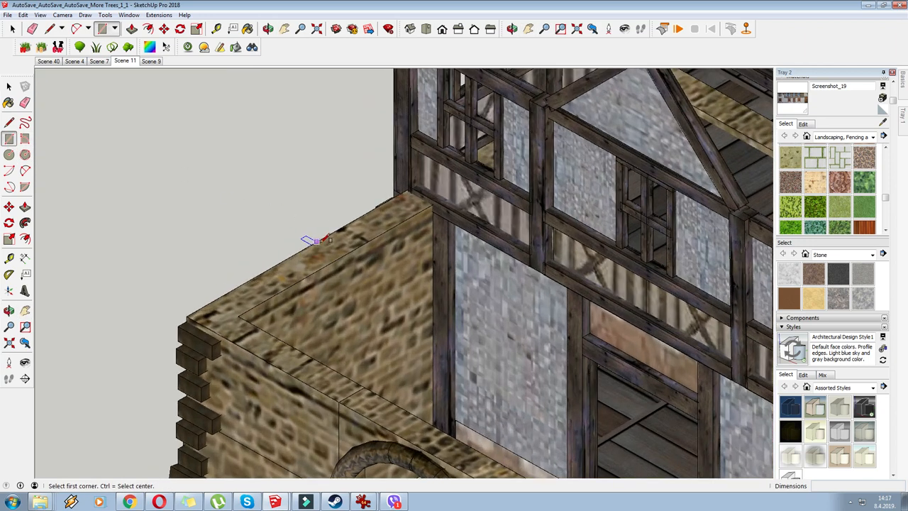
# Draw a rectangle block on the wall top near the corner, with a ridge line across it.
pyautogui.click(132, 28)
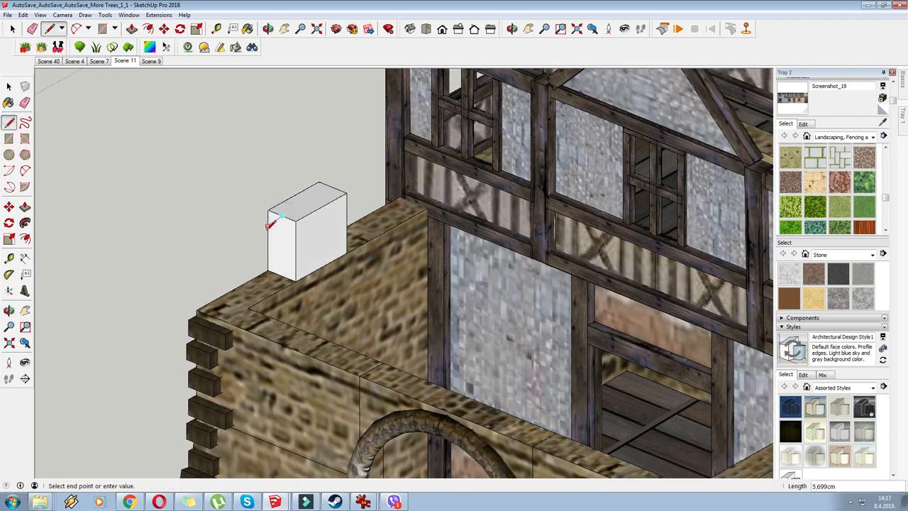
pyautogui.click(131, 29)
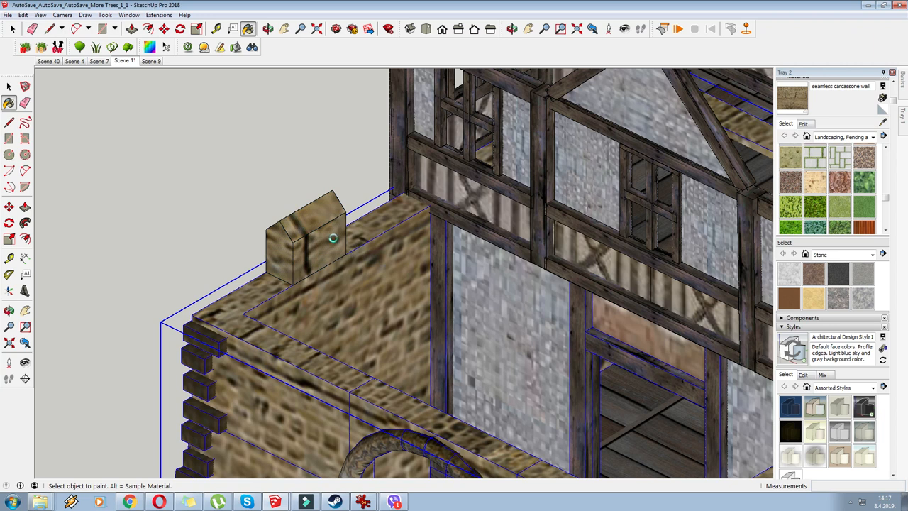
pyautogui.moveTo(310, 255)
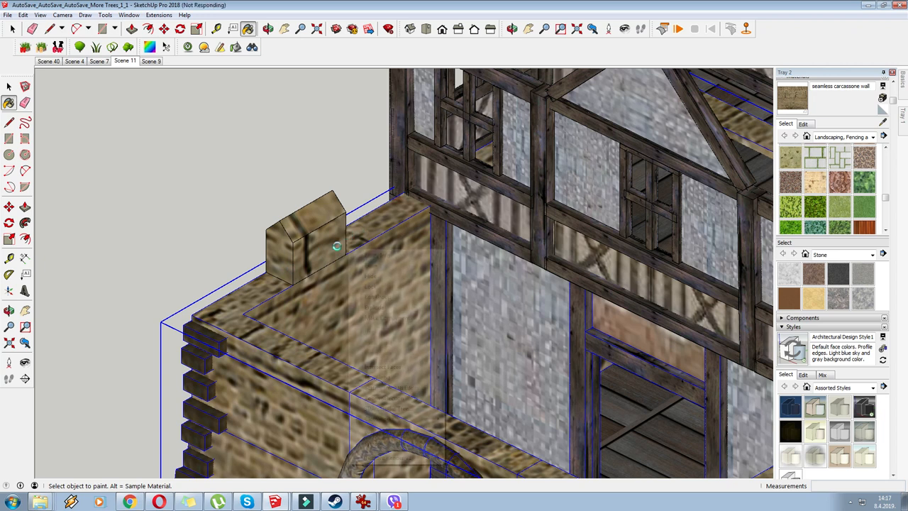
pyautogui.moveTo(333, 252)
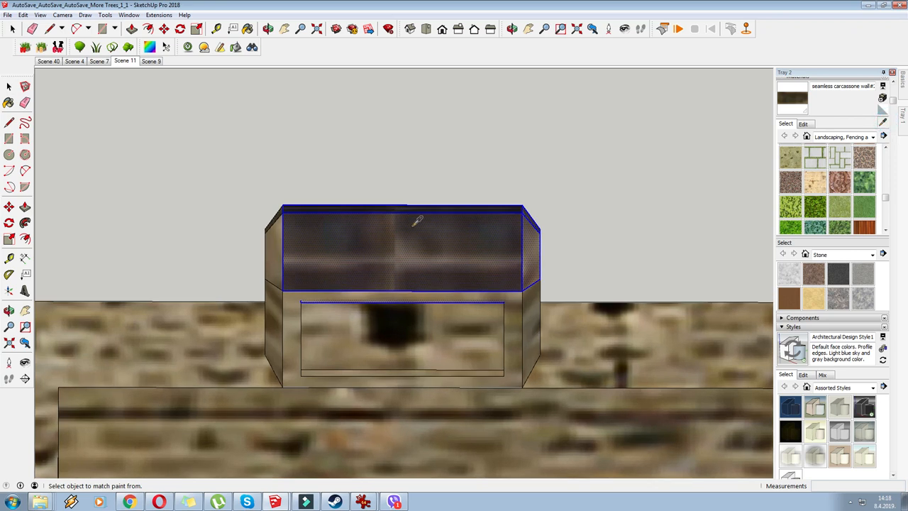
# Reposition the stone texture on the crenellation's front face.
pyautogui.rightClick(404, 291)
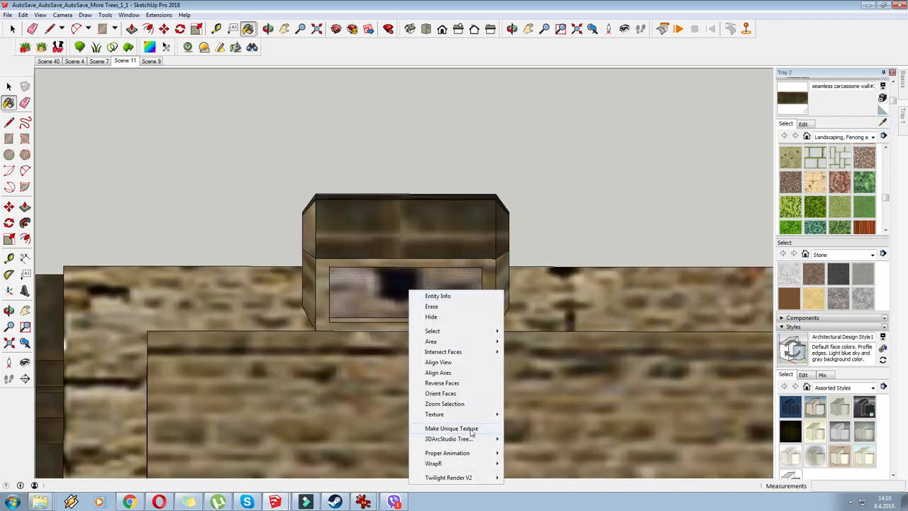
pyautogui.click(434, 413)
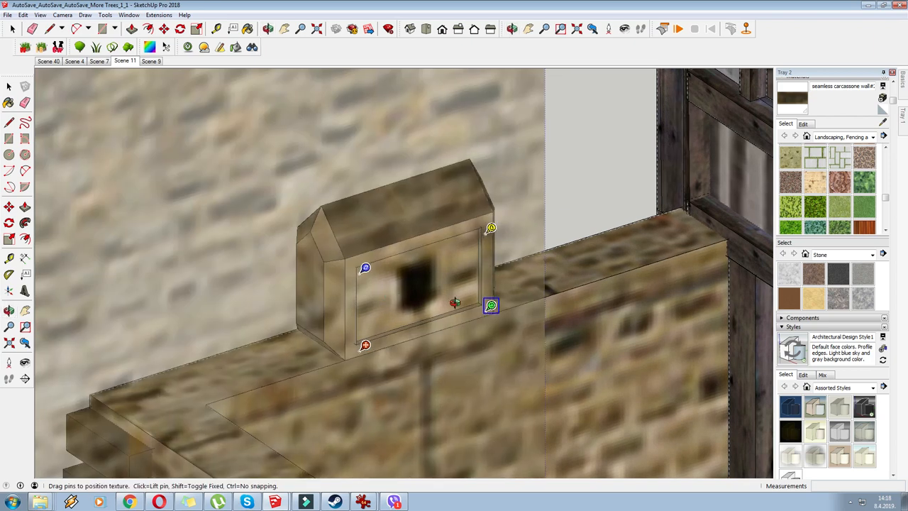
pyautogui.rightClick(454, 305)
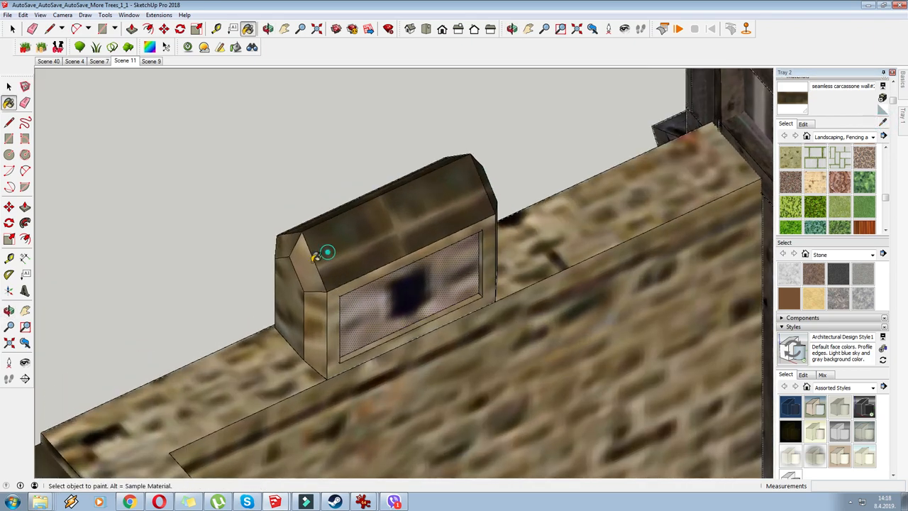
# Paint the crenellation's end faces with stone and reverse them to face outward.
pyautogui.click(320, 256)
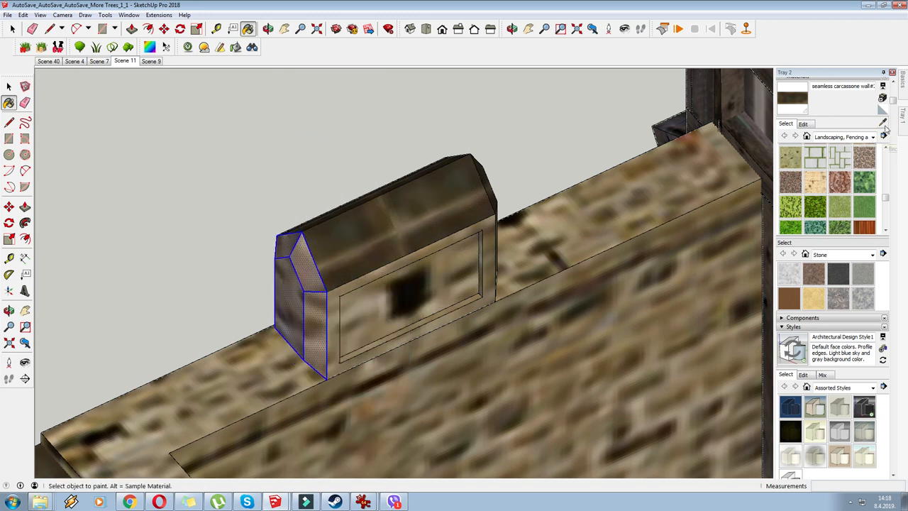
pyautogui.rightClick(295, 284)
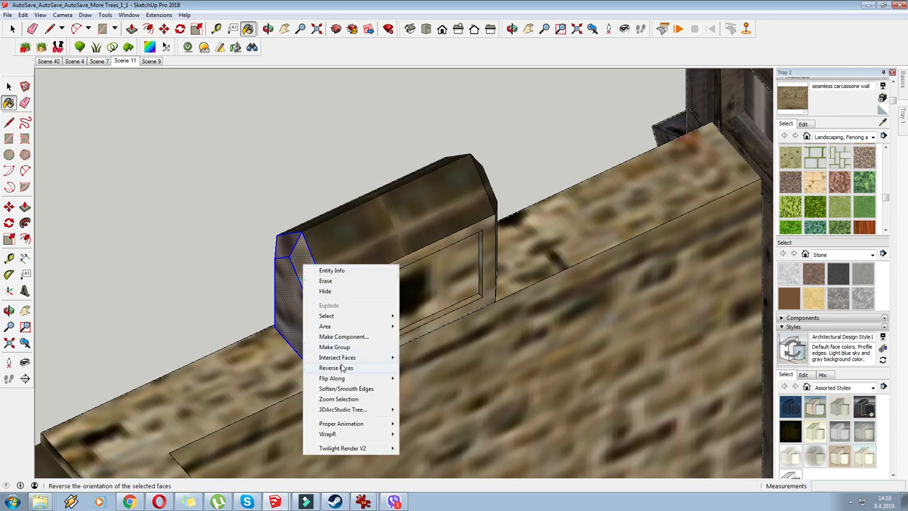
pyautogui.click(335, 368)
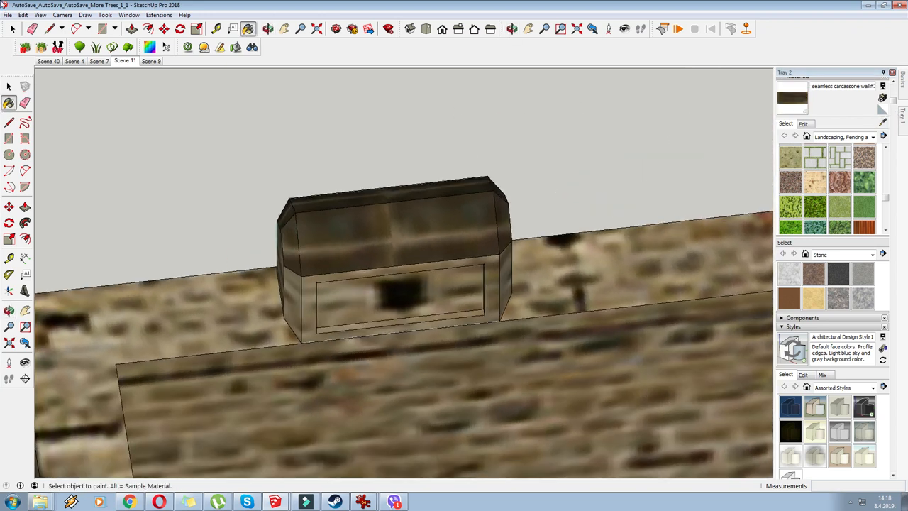
pyautogui.rightClick(397, 284)
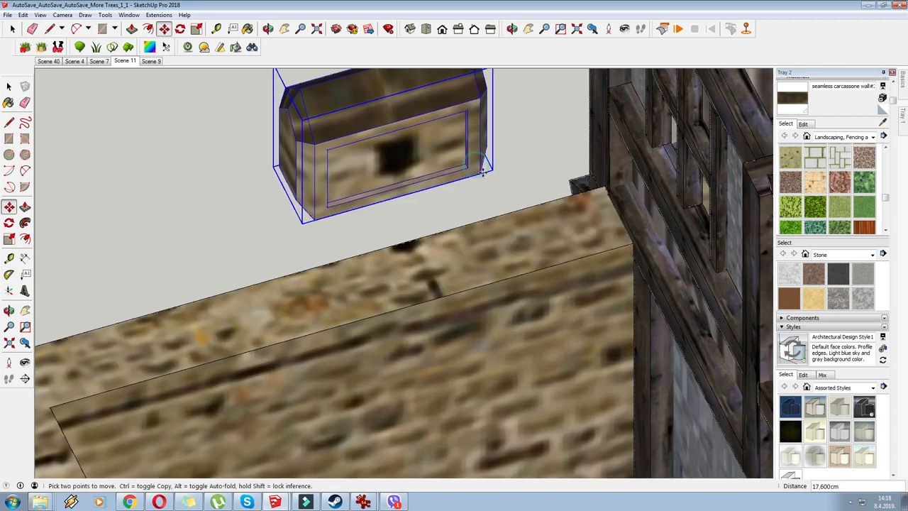
# Move a crenellation copy onto the stone wall's top edge.
pyautogui.moveTo(483, 170); pyautogui.dragTo(633, 241)
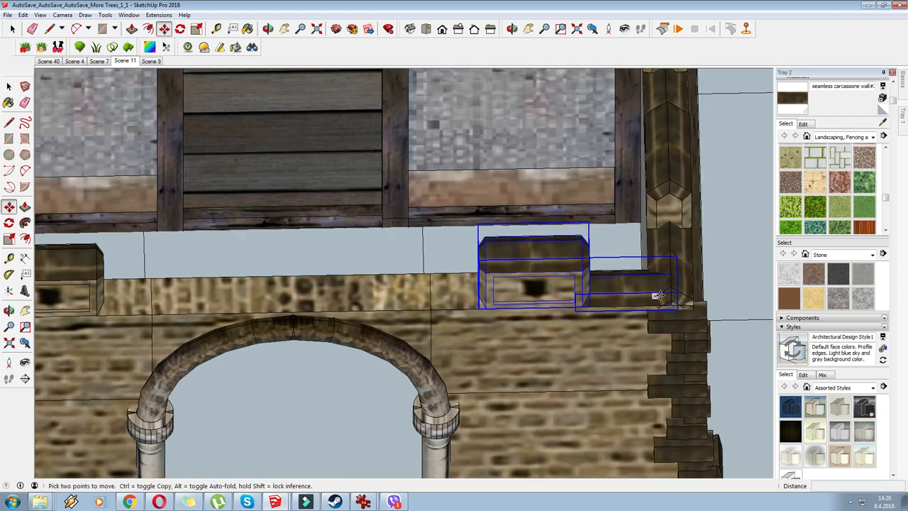
# Place crenellation copies near the wall corner and above the arch.
pyautogui.moveTo(656, 294); pyautogui.dragTo(482, 307)
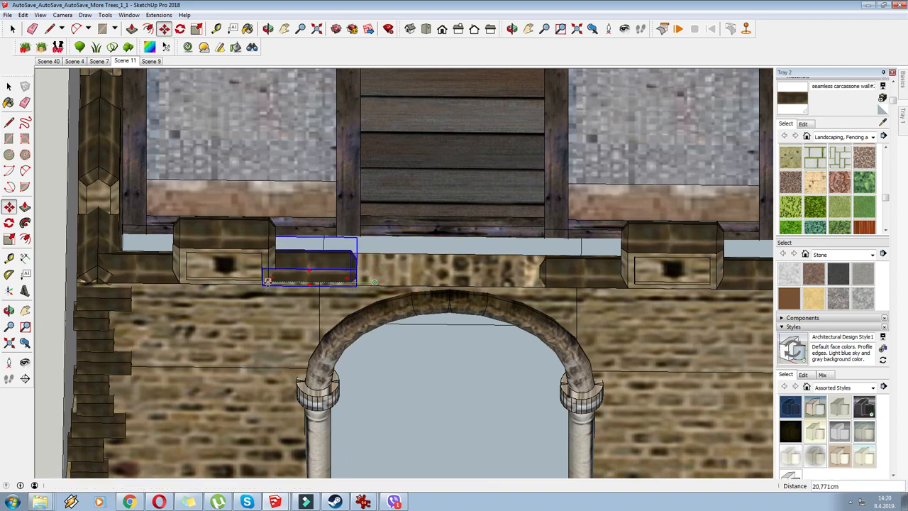
pyautogui.moveTo(454, 284); pyautogui.dragTo(454, 206)
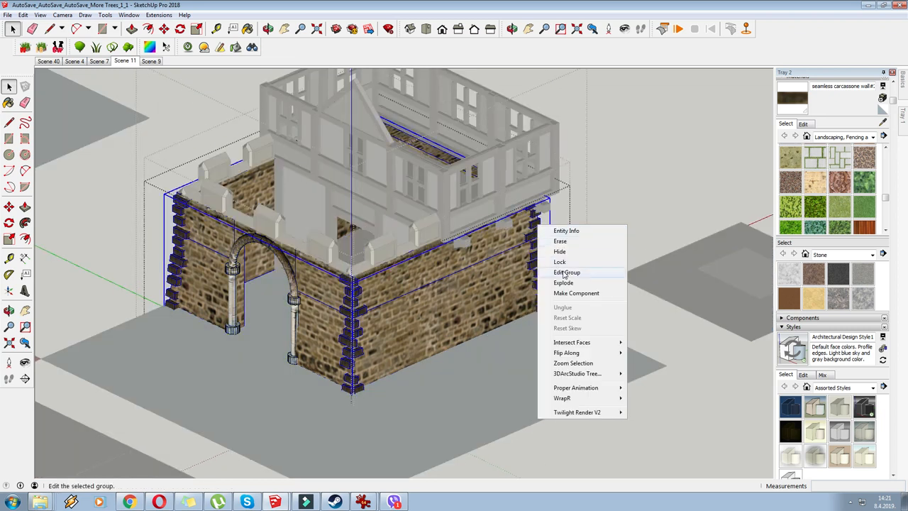
# Enter the stone base group and rotate a stone block 90° for the arch edge.
pyautogui.click(567, 272)
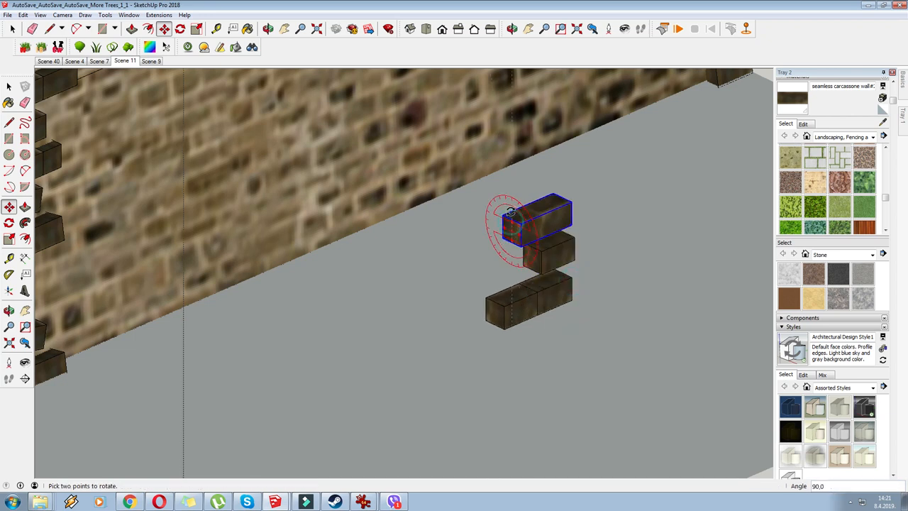
pyautogui.moveTo(537, 223); pyautogui.dragTo(623, 269)
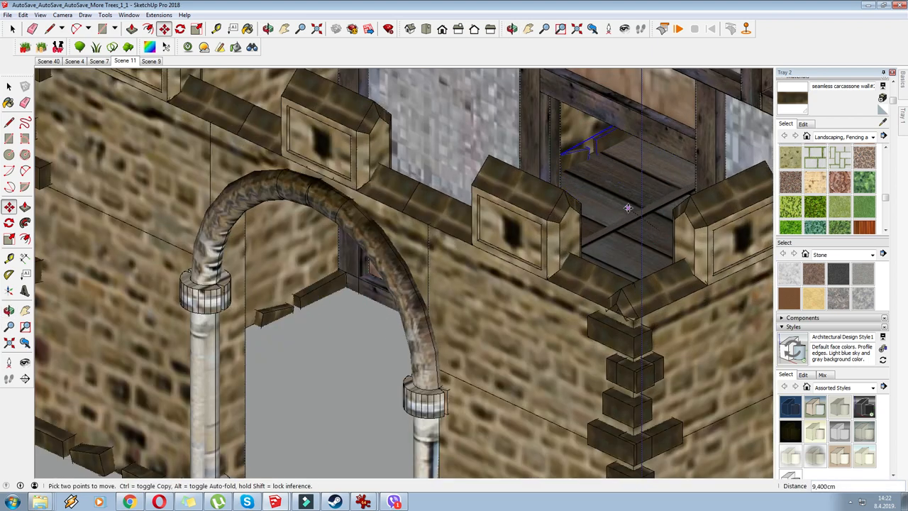
pyautogui.scroll(-3)
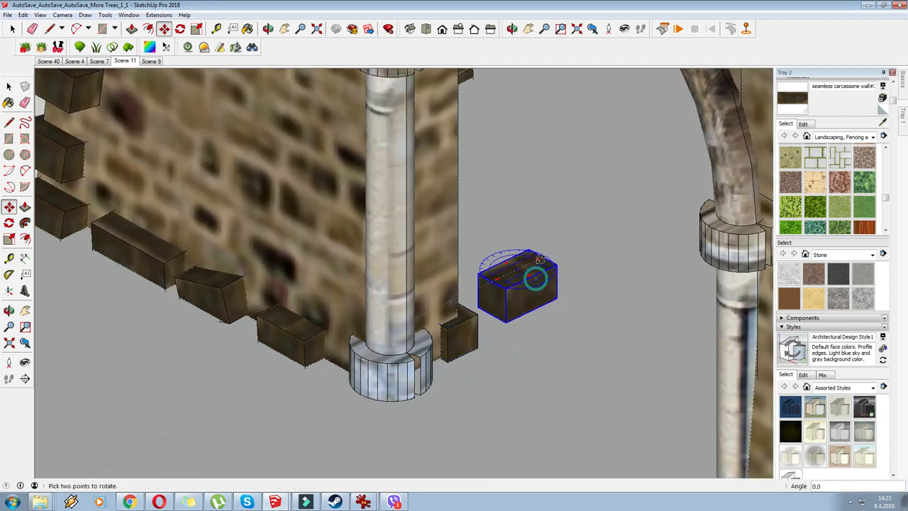
# Rotate the last stone block to follow the archway edge.
pyautogui.moveTo(518, 284); pyautogui.dragTo(461, 308)
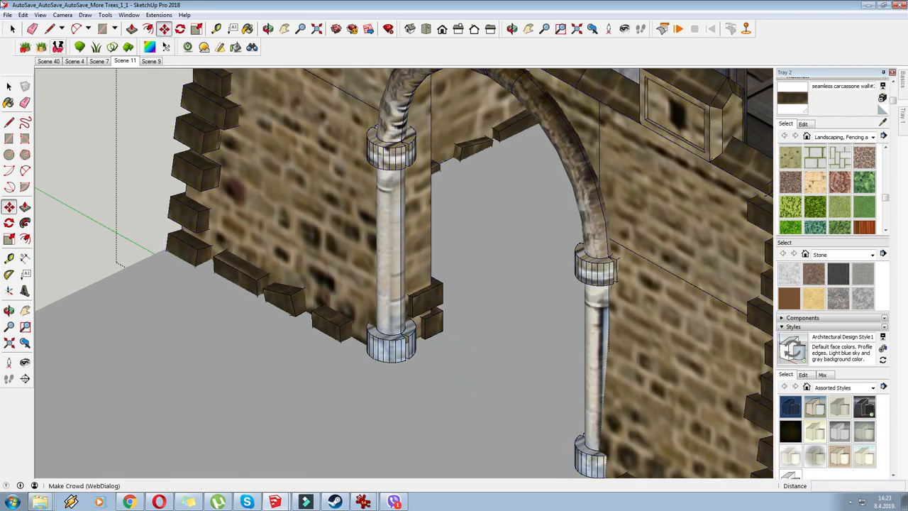
pyautogui.click(163, 29)
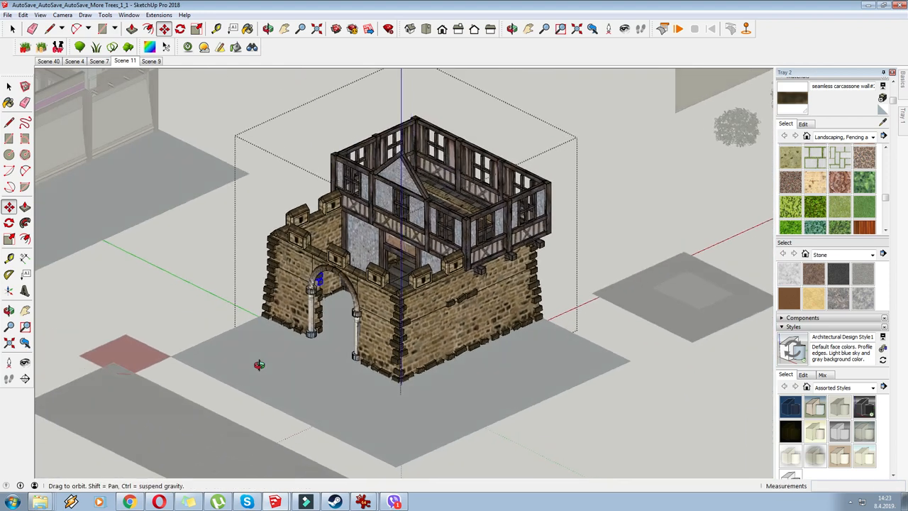
# Draw a line across the wall top, push the strip down 2 cm, and close the group.
pyautogui.click(11, 29)
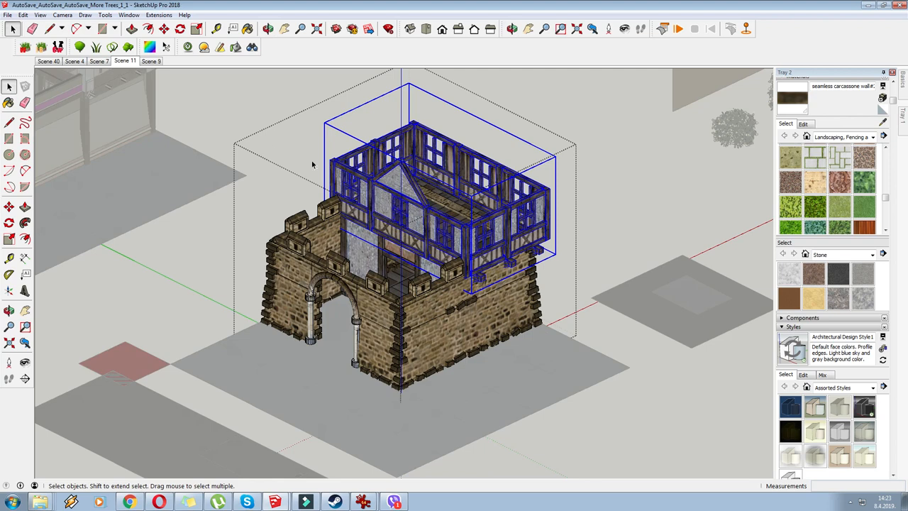
pyautogui.click(148, 28)
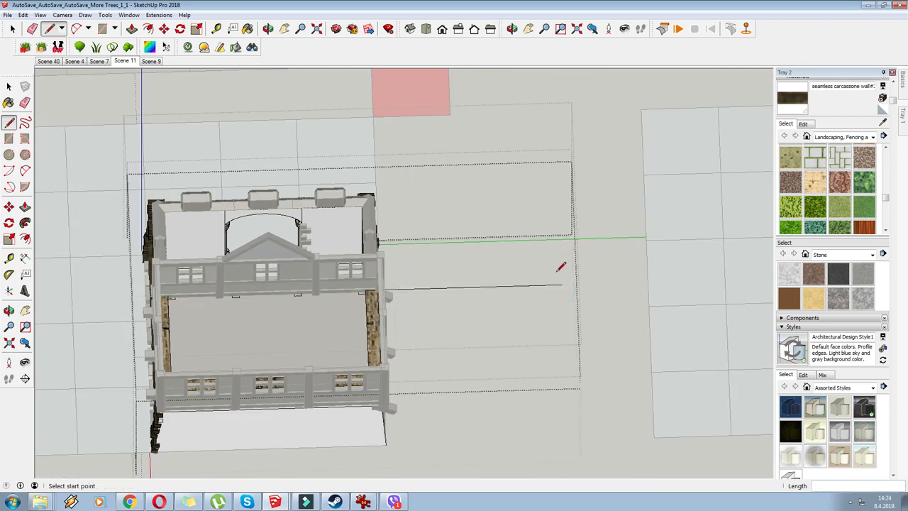
pyautogui.click(84, 294)
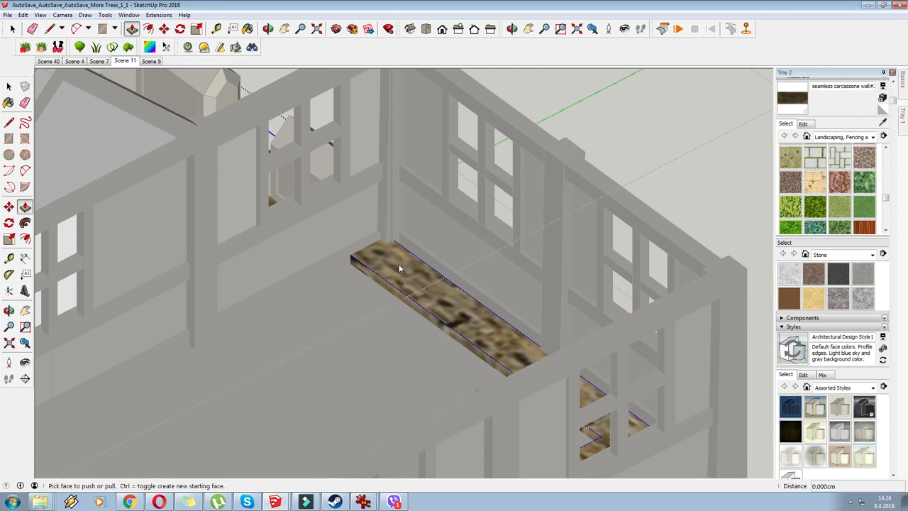
pyautogui.rightClick(401, 268)
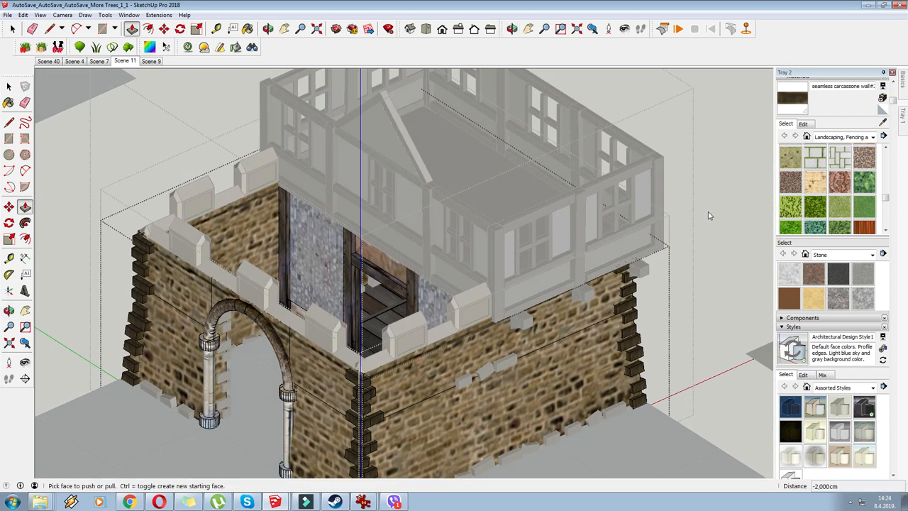
pyautogui.rightClick(694, 192)
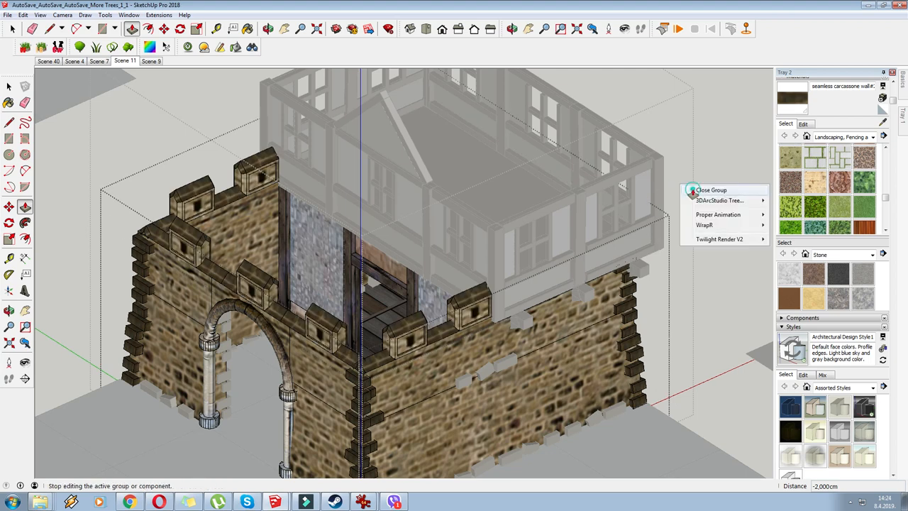
pyautogui.click(711, 189)
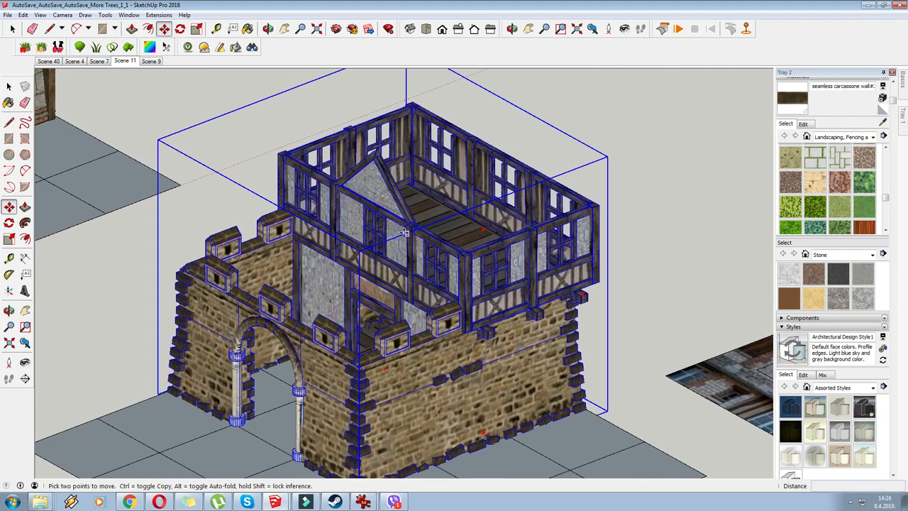
# Enter the upper storey group, then edit one timber wall panel.
pyautogui.rightClick(404, 232)
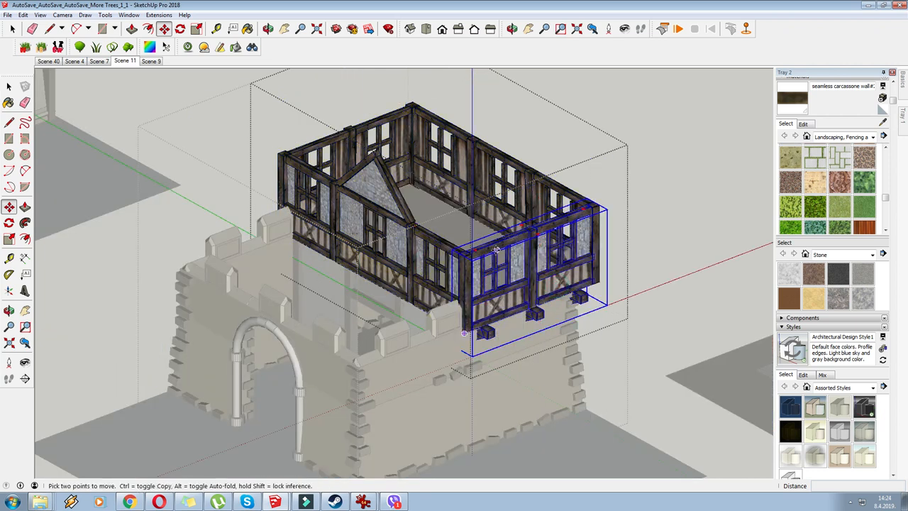
pyautogui.rightClick(426, 302)
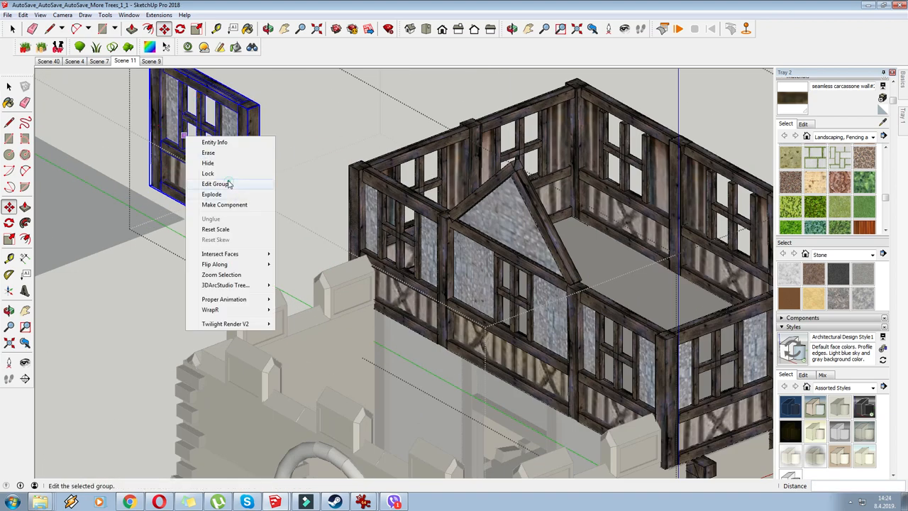
pyautogui.click(214, 184)
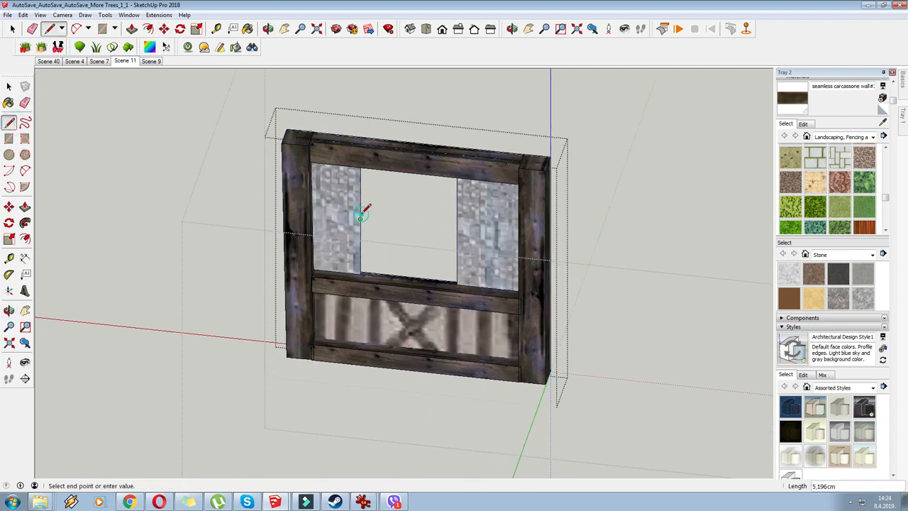
# Fill the panel's window opening, explode the panel, and shift the left post inward.
pyautogui.click(9, 103)
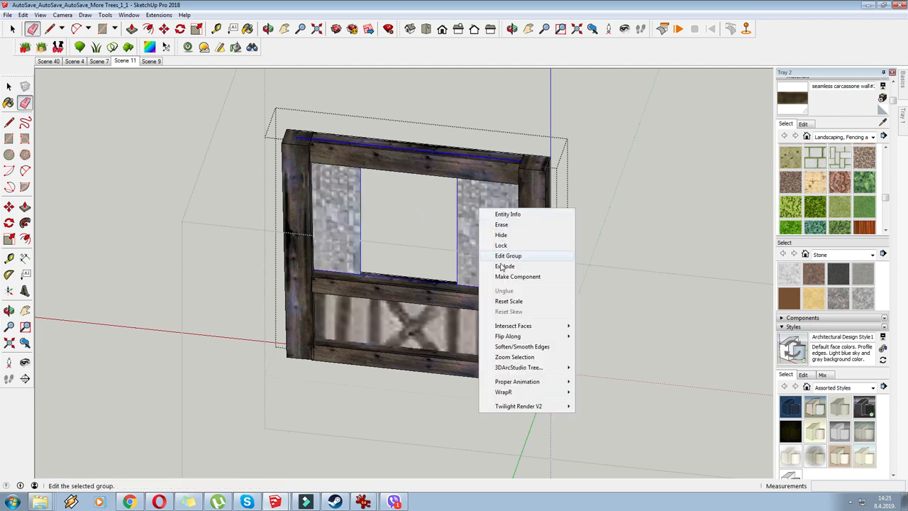
pyautogui.click(507, 255)
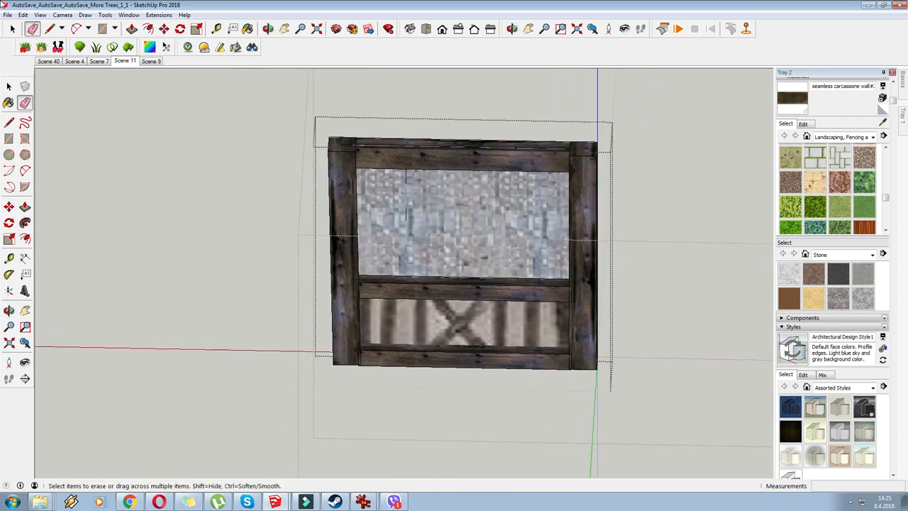
pyautogui.click(164, 28)
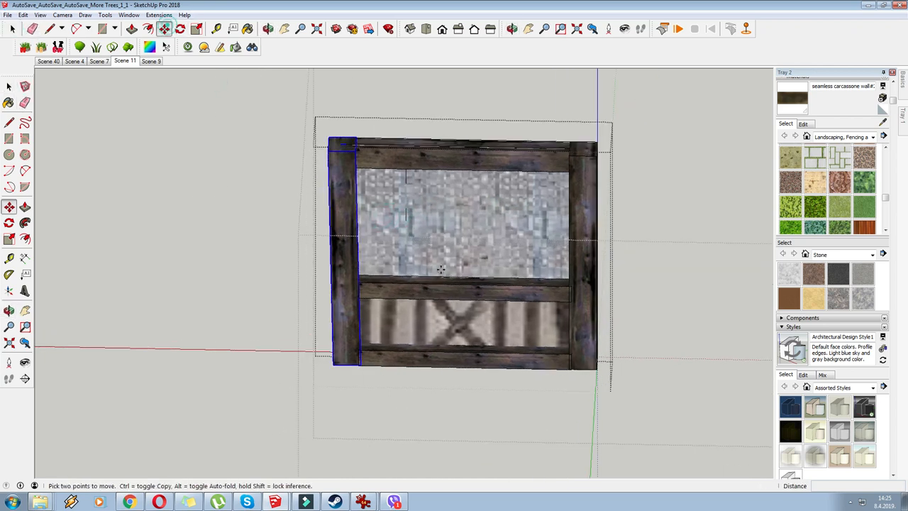
pyautogui.moveTo(347, 255); pyautogui.dragTo(411, 256)
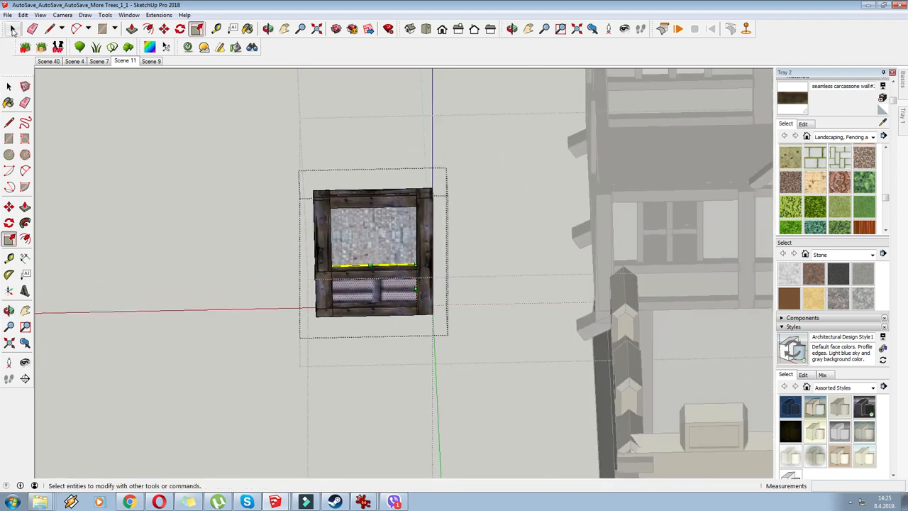
# Place the narrow panel at the gable, shift the gable 9.5 cm on red, and scale the panel.
pyautogui.rightClick(372, 252)
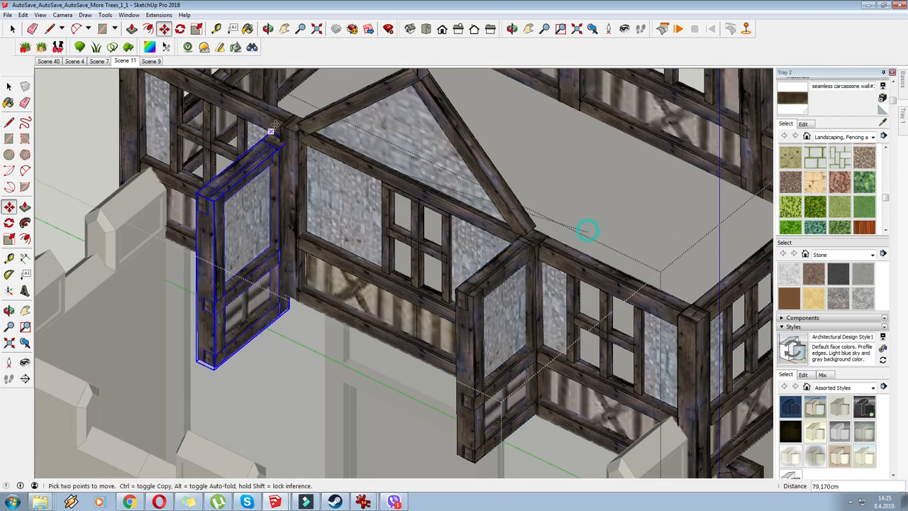
pyautogui.rightClick(273, 121)
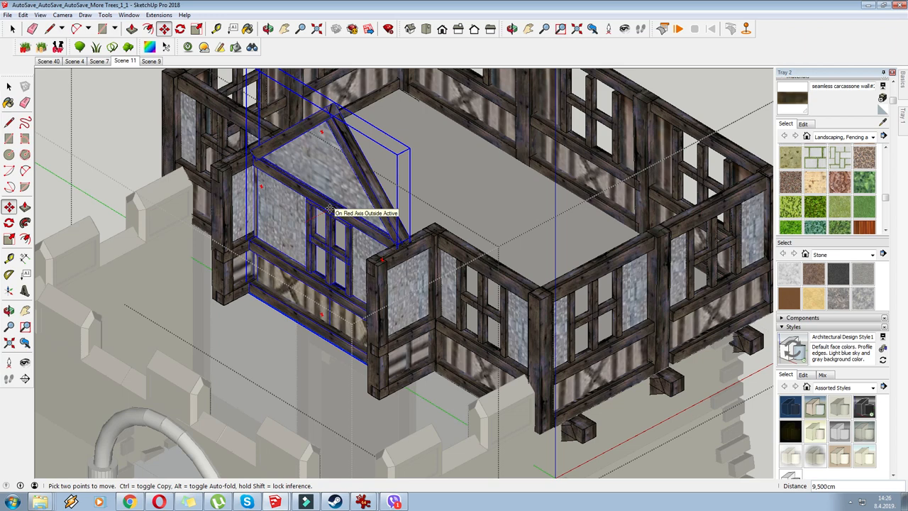
pyautogui.moveTo(330, 213); pyautogui.dragTo(425, 284)
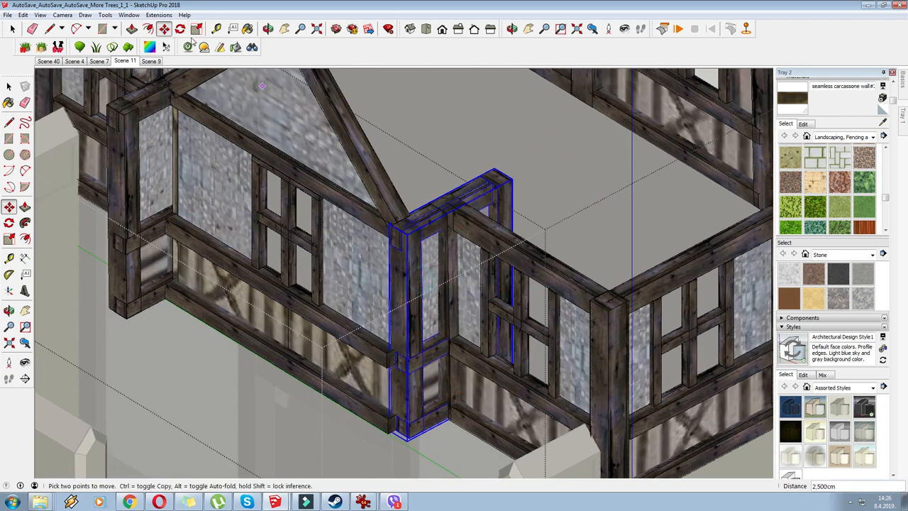
pyautogui.click(196, 28)
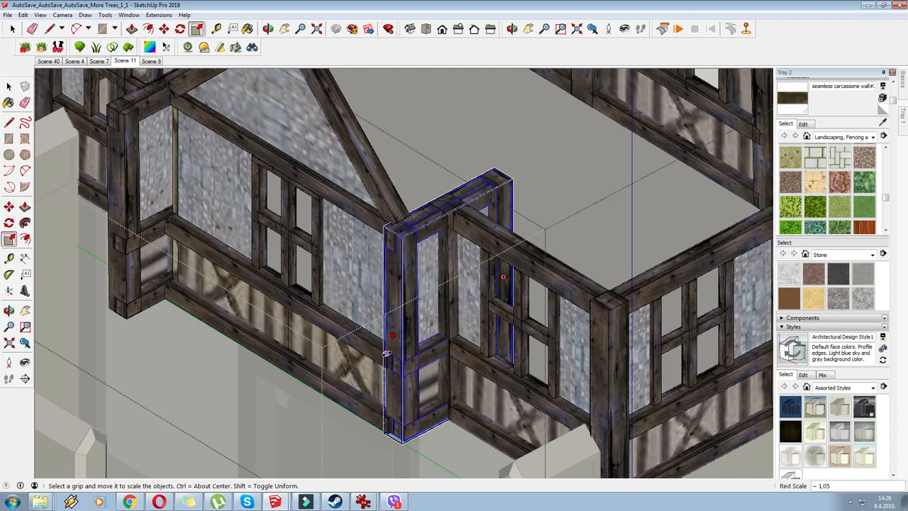